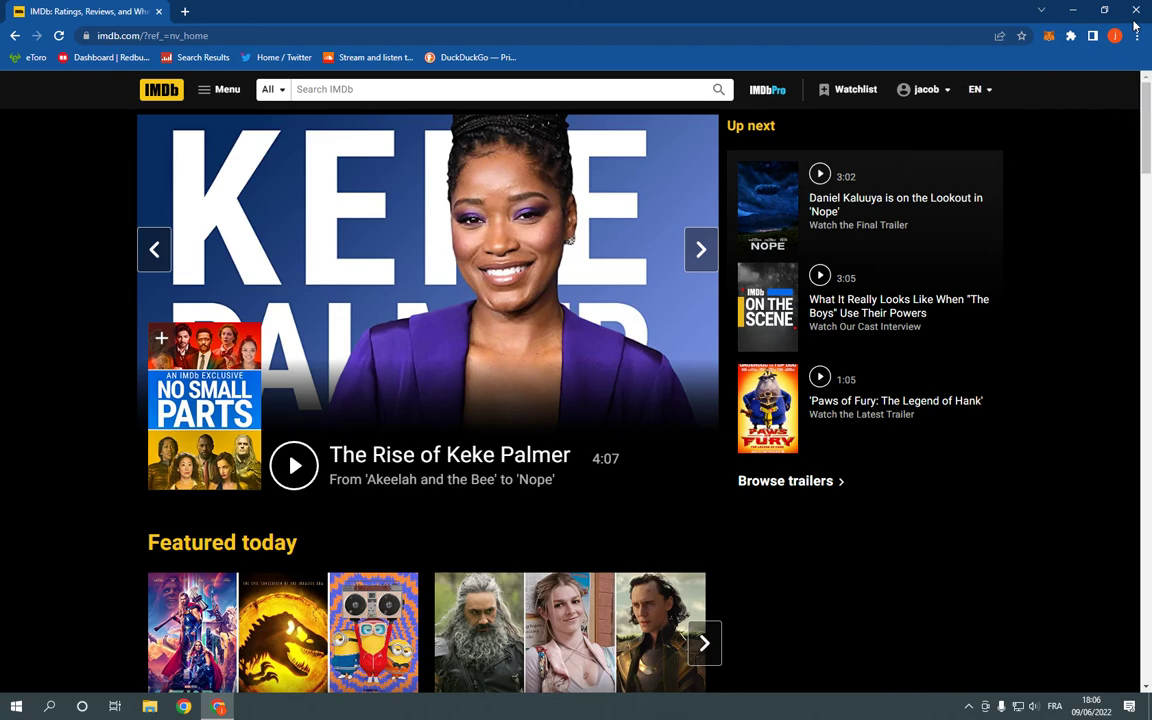
- Reach IMDb Account Settings from the account name menu at the top right
click(700, 248)
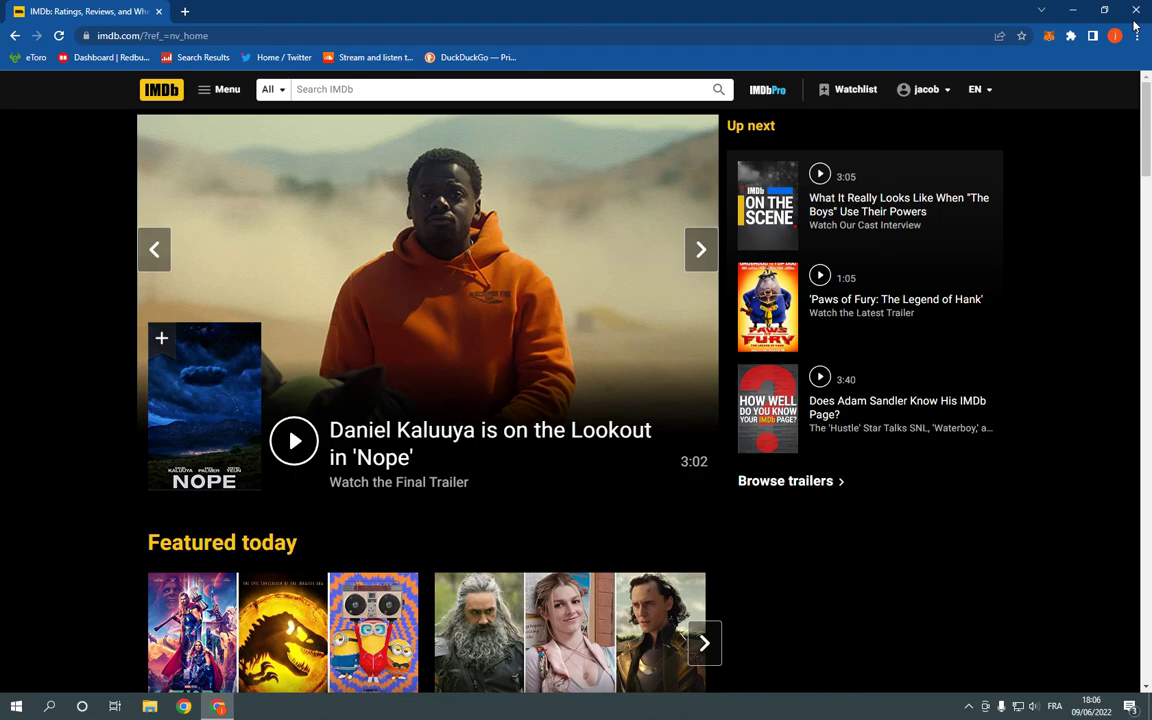
click(700, 248)
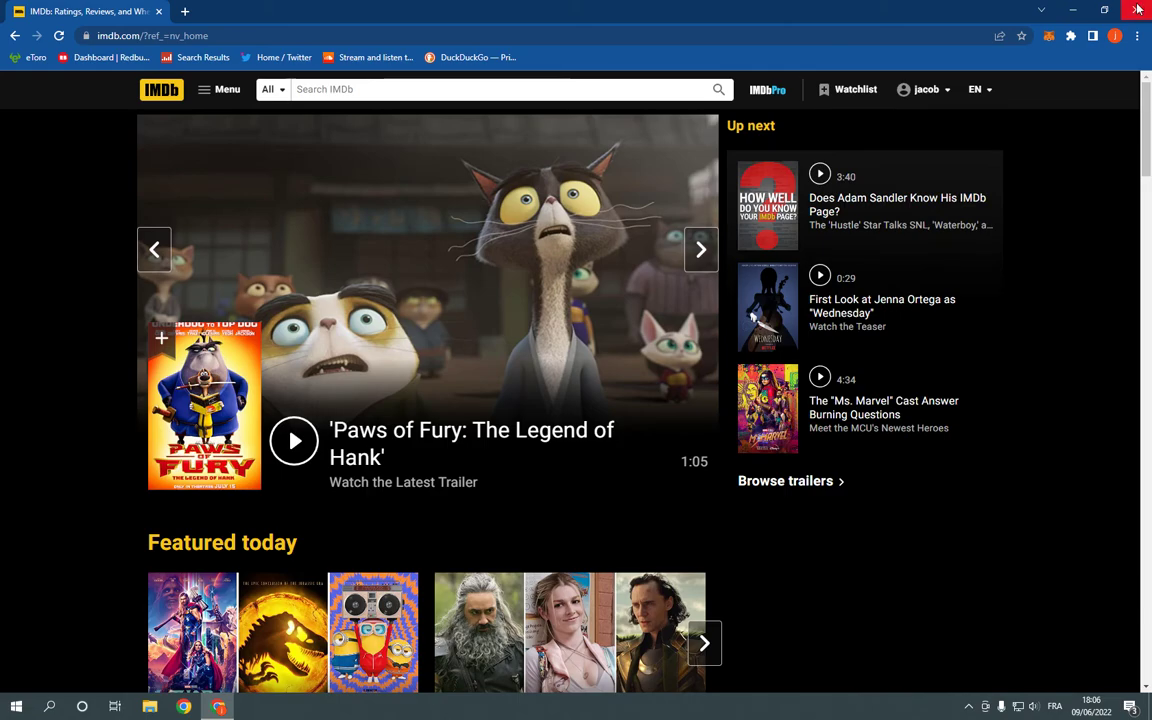
click(924, 88)
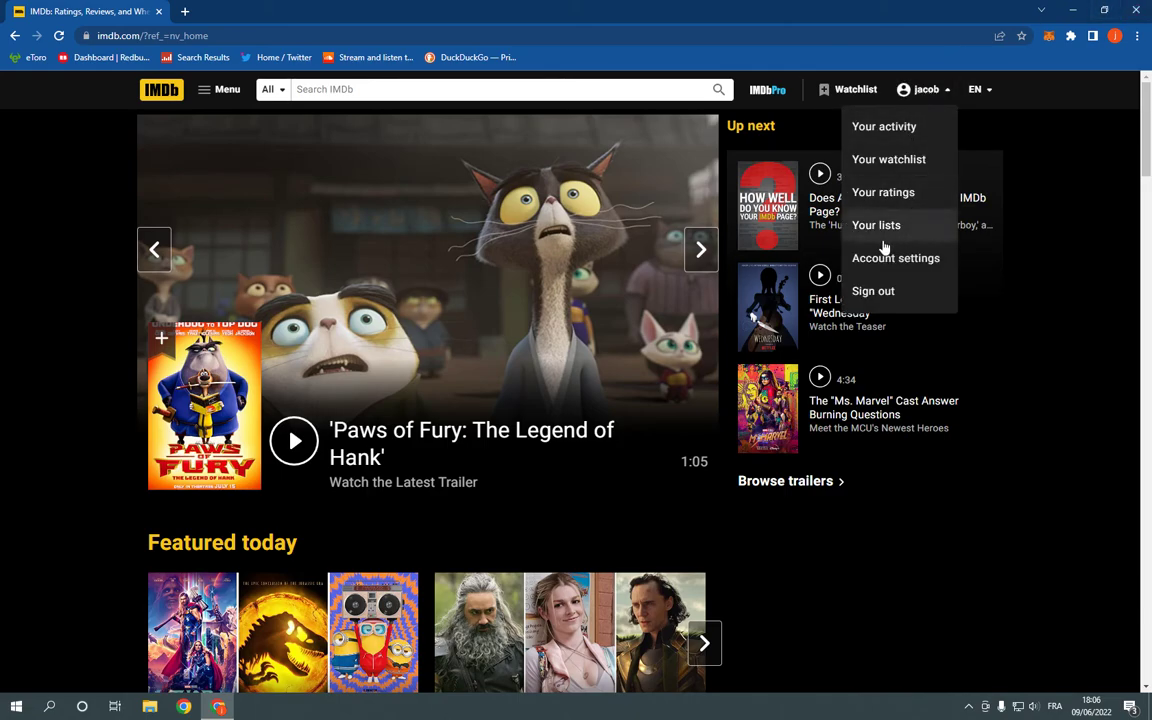
click(896, 258)
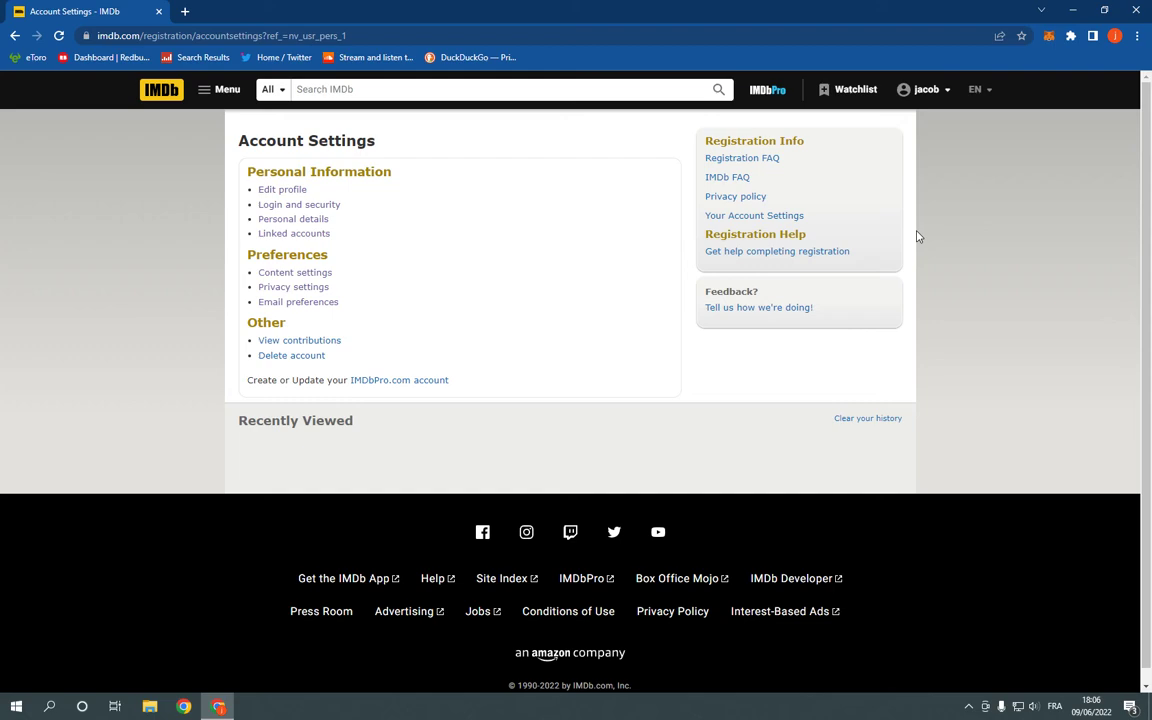
mouse_move(368, 248)
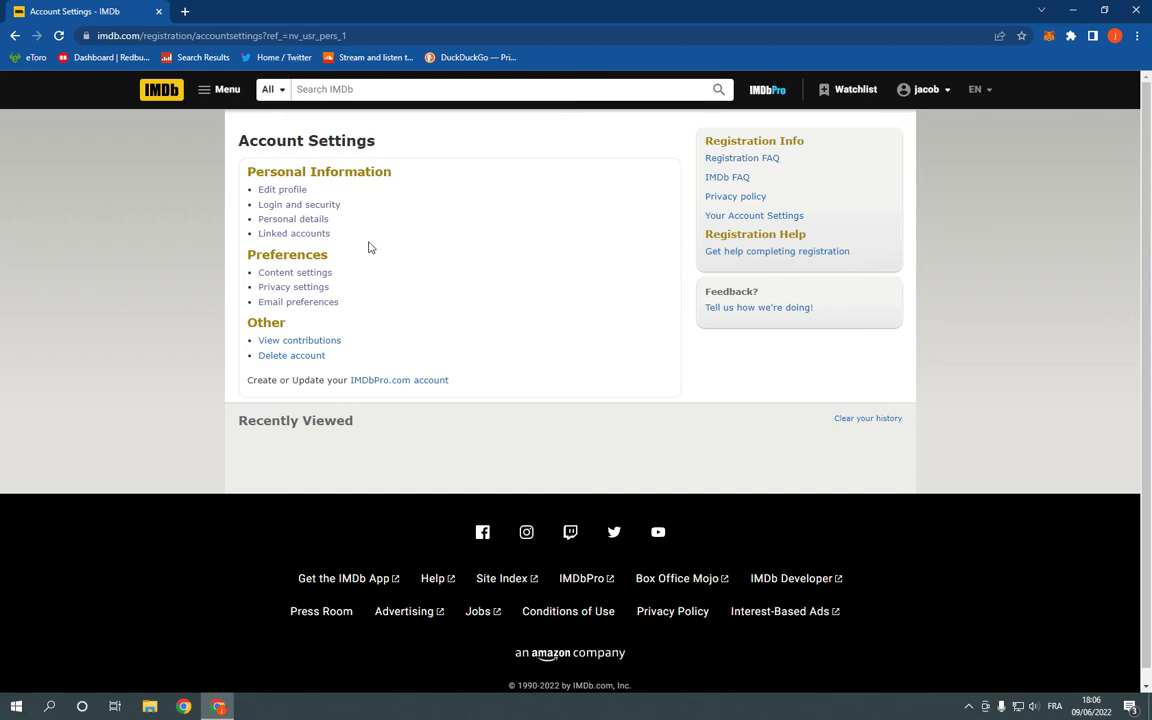
- Go to Linked Accounts under Personal Information, showing Amazon, Google and Apple link options
click(294, 232)
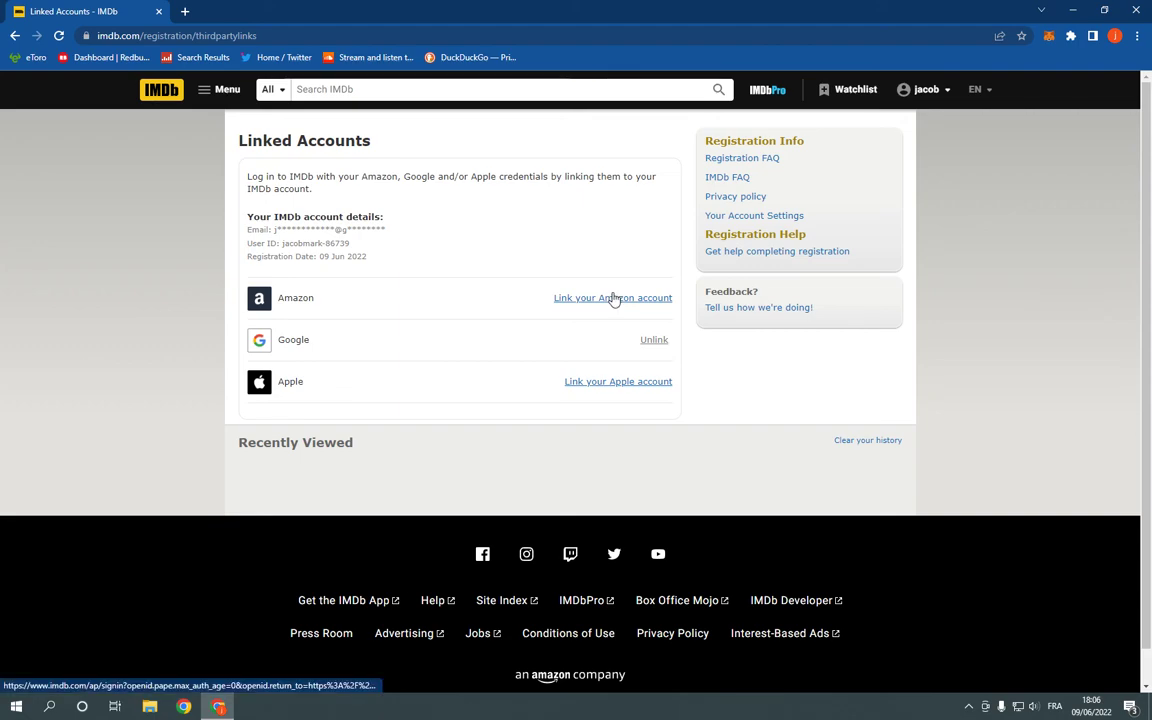
mouse_move(612, 314)
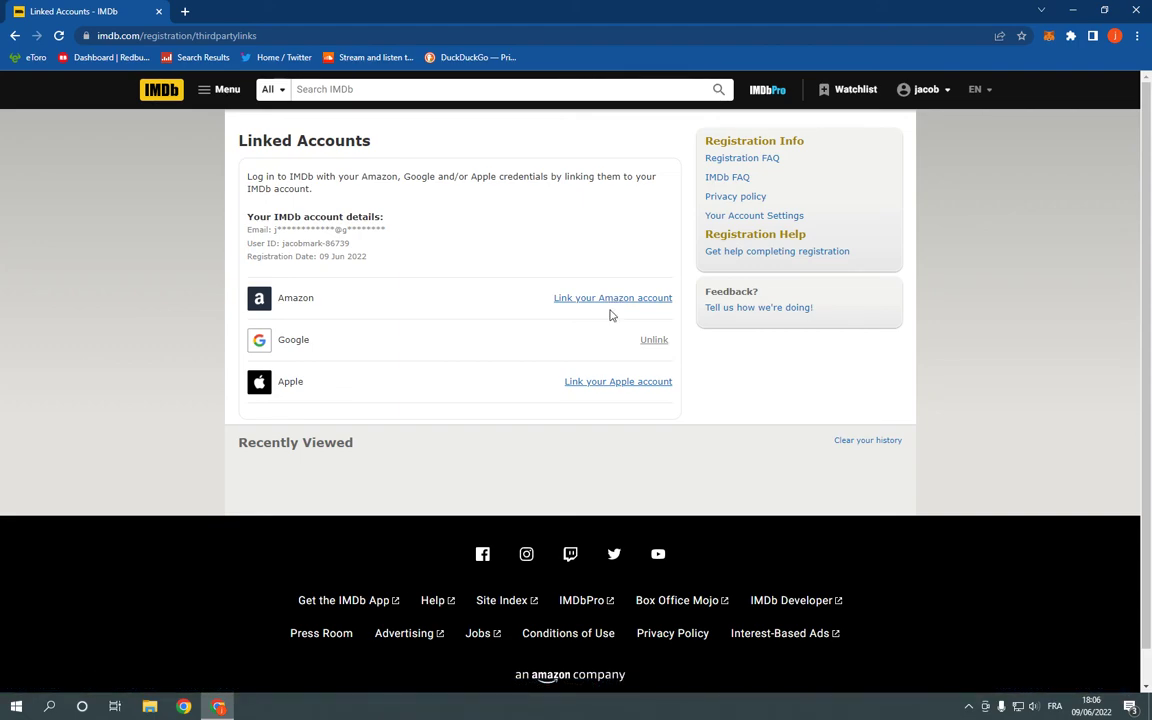